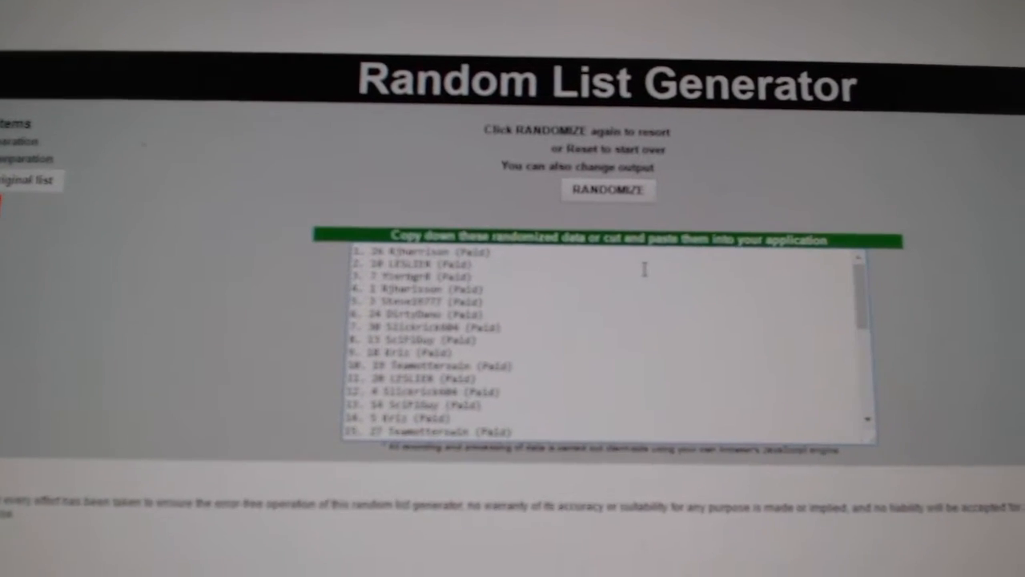
Shuffle the paid participant list and select the randomized names for copying
{"action": "left_click", "coordinate": [607, 189]}
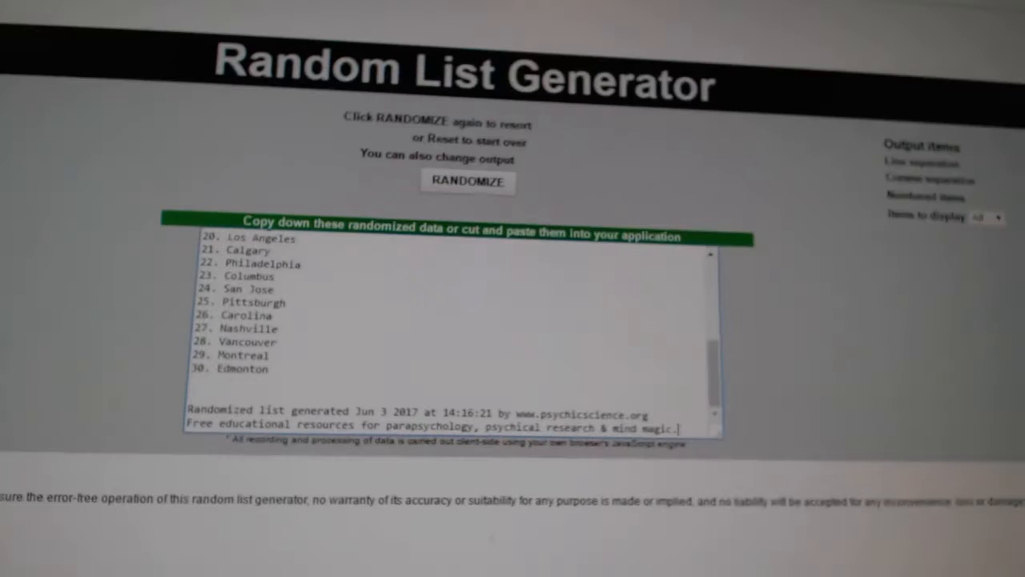
Randomize the 30 hockey team names and select the shuffled output for copying
{"action": "left_click", "coordinate": [468, 182]}
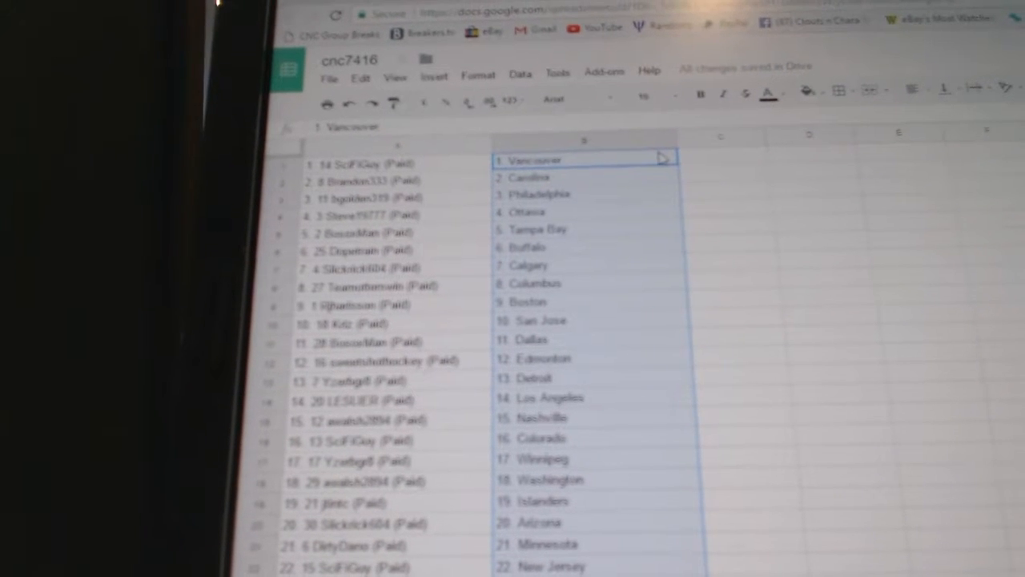
Review all 30 rows pairing each participant with a randomly assigned team in the cnc7416 sheet
{"action": "scroll", "scroll_direction": "down", "scroll_amount": 3}
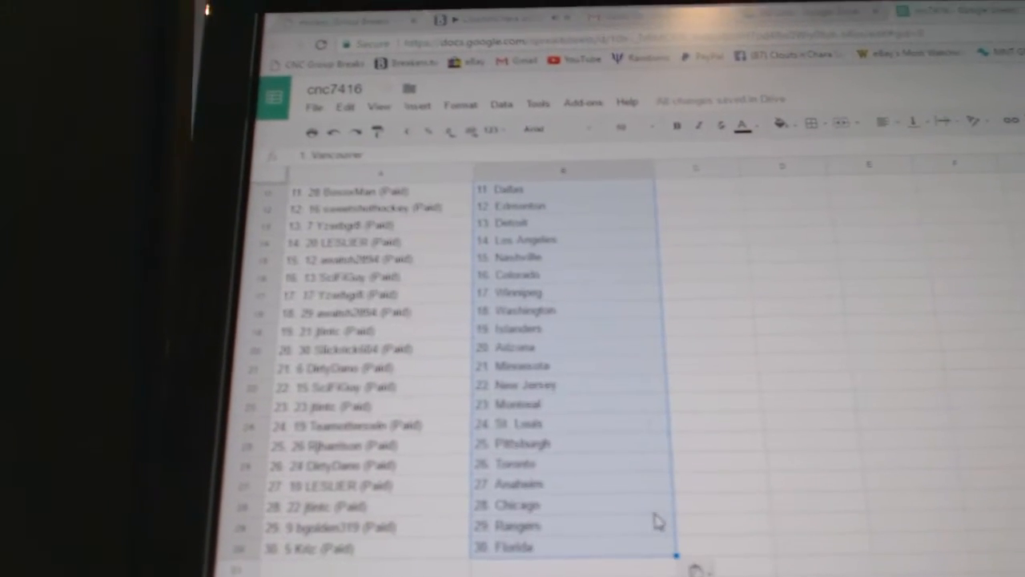